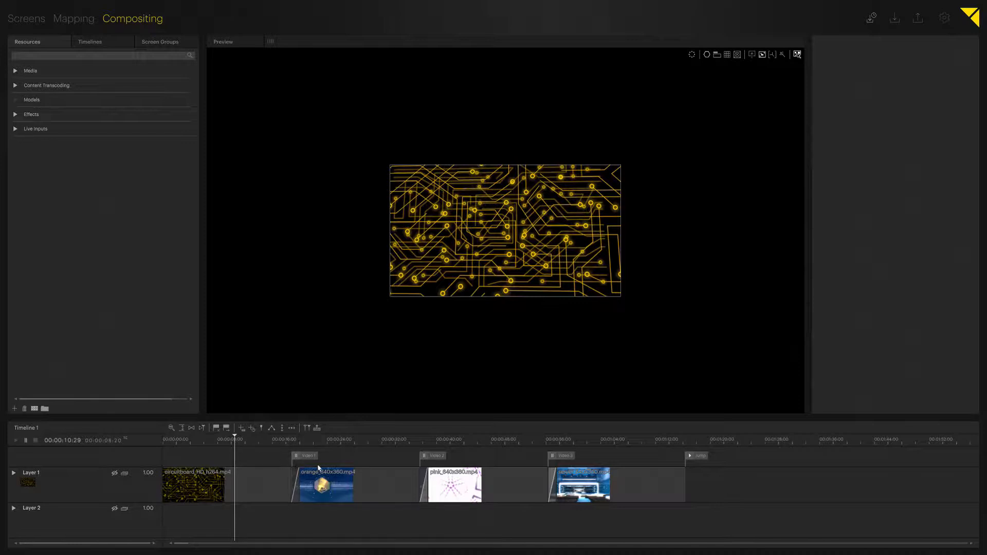
pyautogui.moveTo(364, 455)
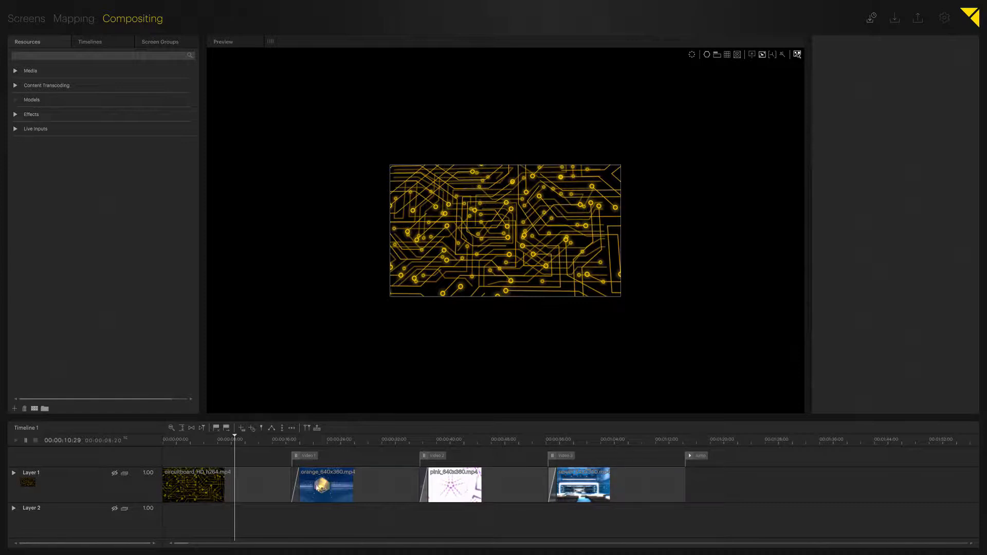
# Show the project's timelines list, which holds only Timeline 1.
pyautogui.click(223, 438)
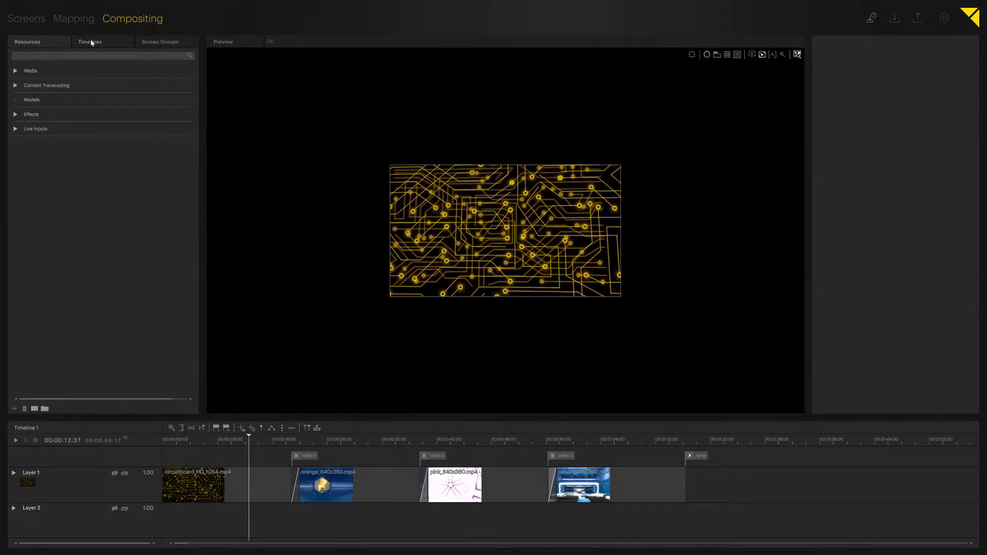
pyautogui.click(89, 41)
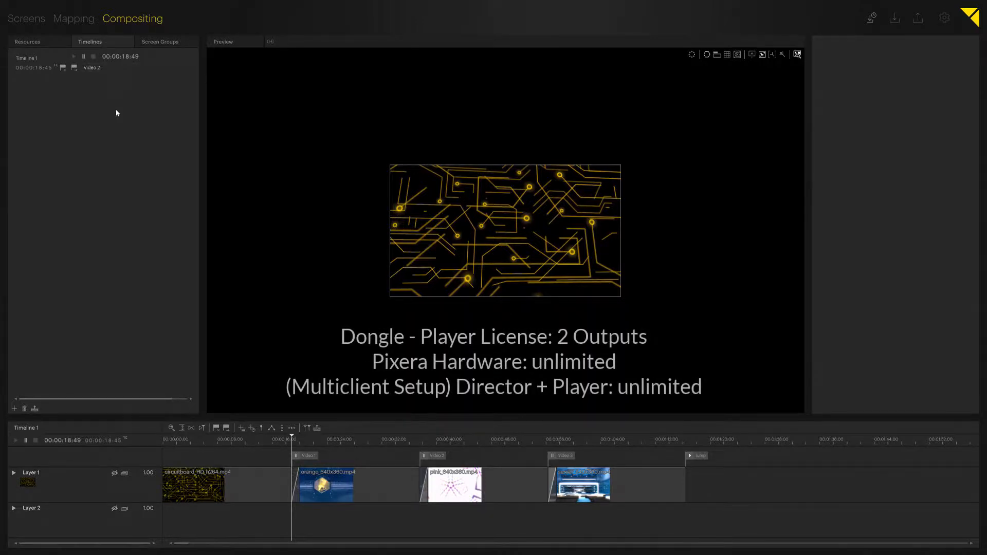
pyautogui.moveTo(82, 176)
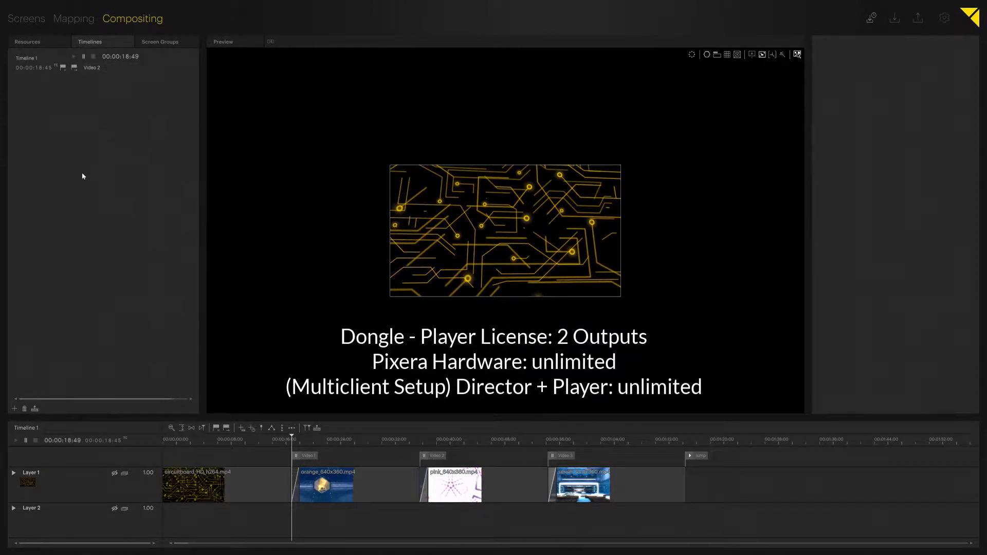
pyautogui.moveTo(45, 313)
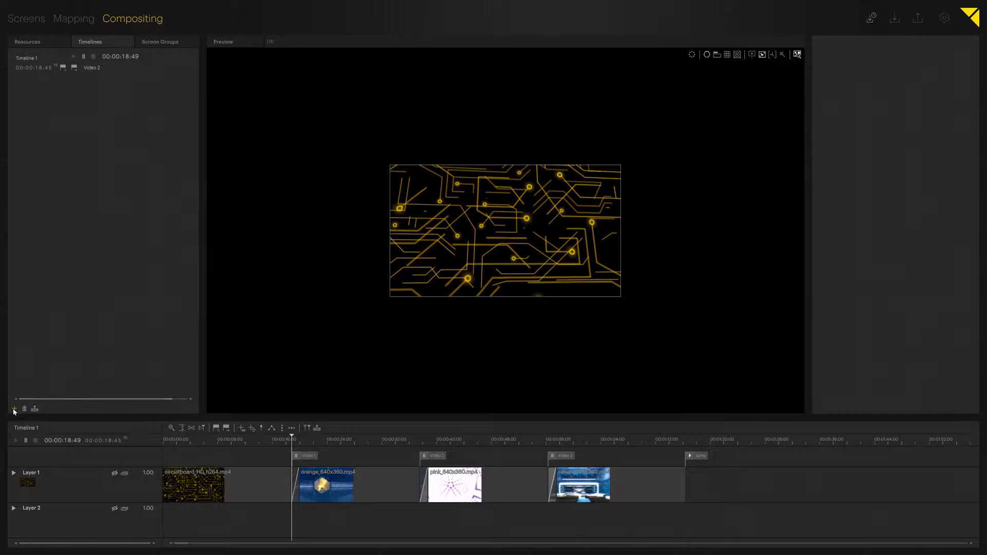
# Create Timeline 2, make it the edited timeline and return to the media resources.
pyautogui.click(13, 409)
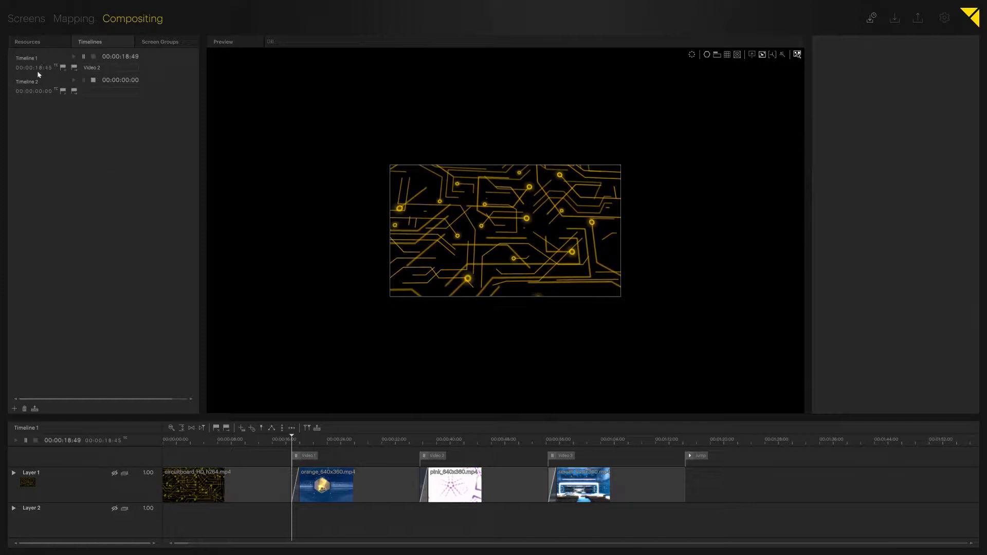
pyautogui.click(27, 83)
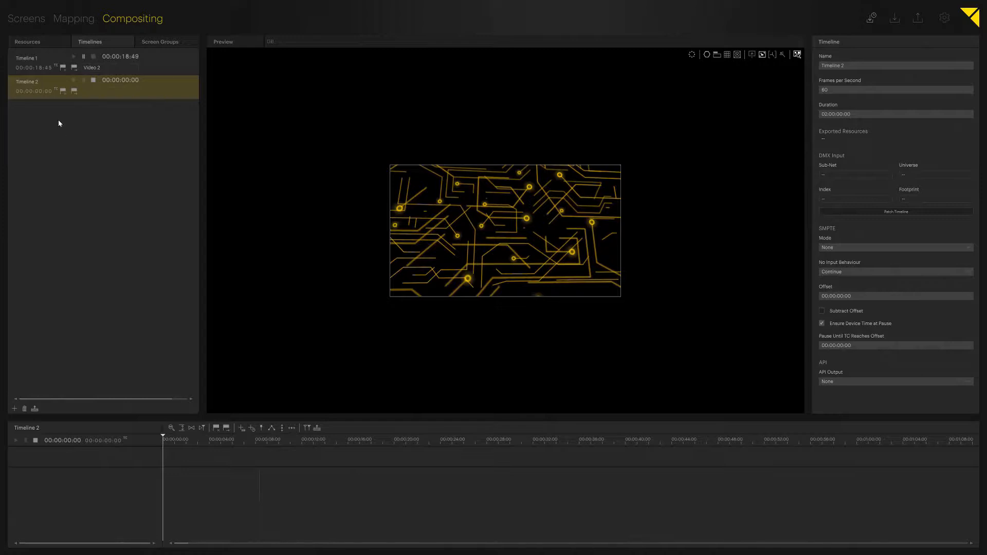
pyautogui.click(27, 41)
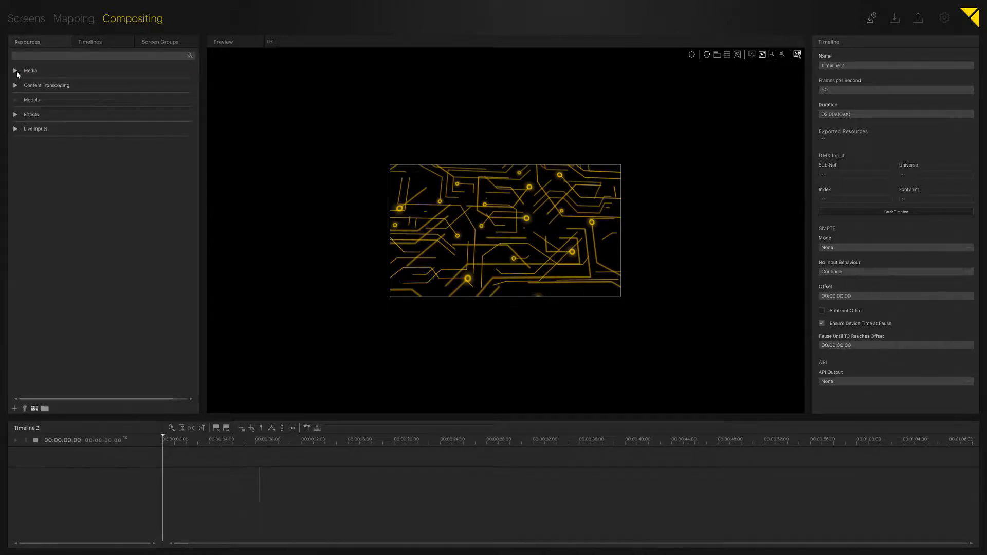
# Place the AV Stumpfl logo then the Pixera logo on Layer 1 of Timeline 2.
pyautogui.click(15, 71)
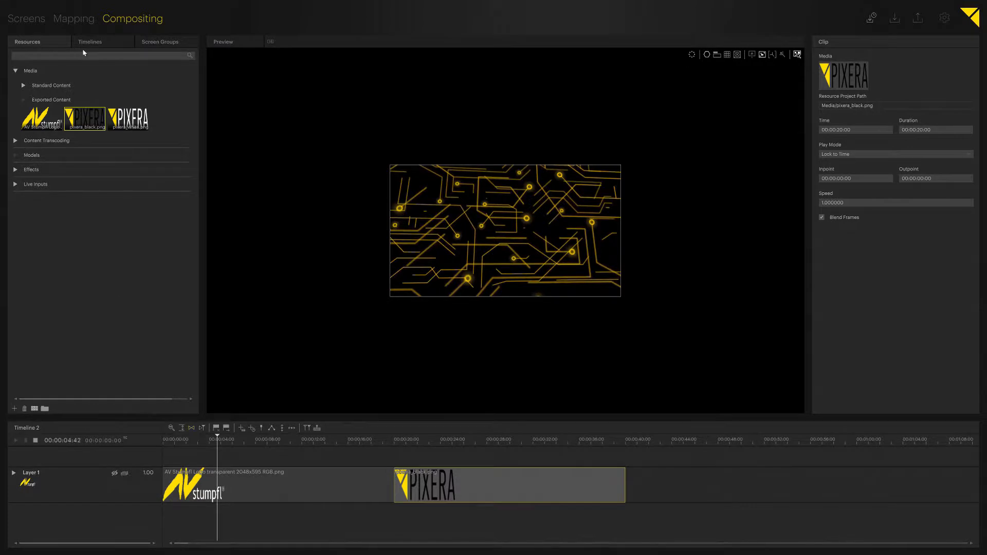
pyautogui.click(90, 41)
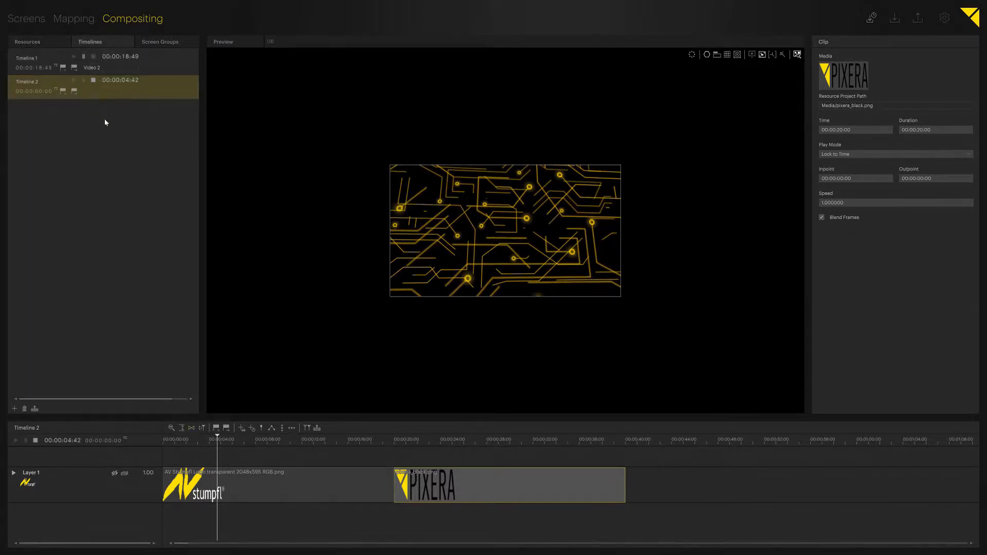
pyautogui.moveTo(82, 128)
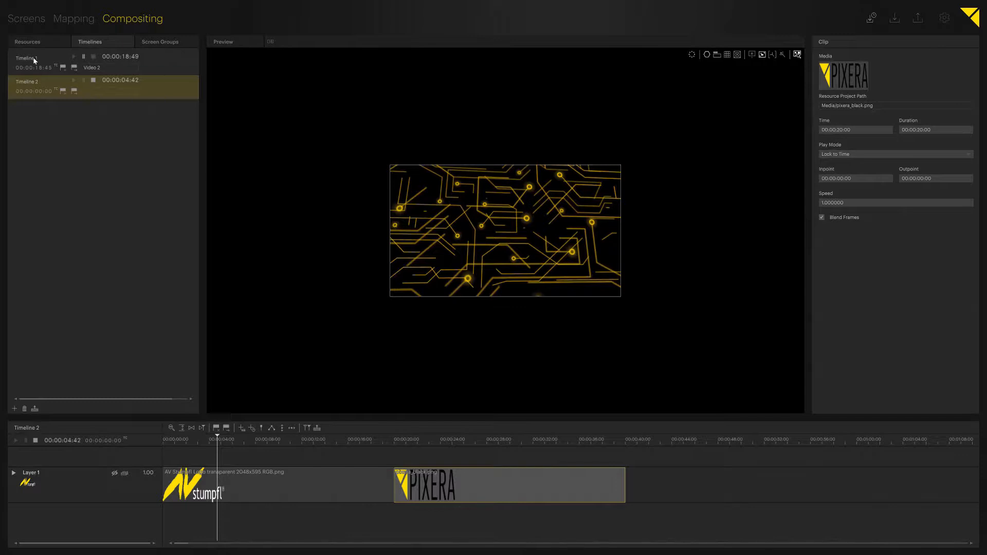
# Rename Timeline 1 to Background, move it below Timeline 2 and reselect Timeline 2.
pyautogui.click(27, 58)
pyautogui.write('Background')
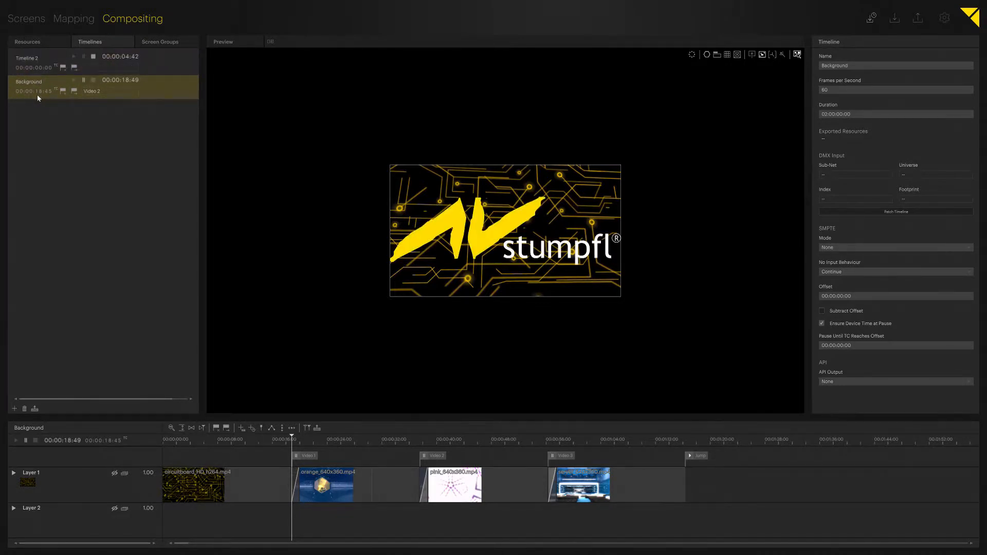
pyautogui.click(27, 58)
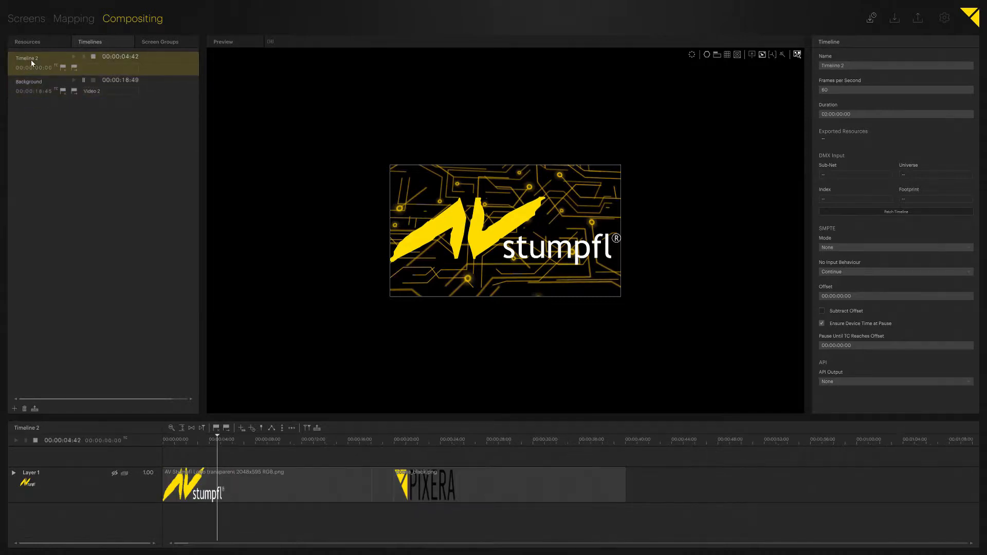
pyautogui.moveTo(359, 242)
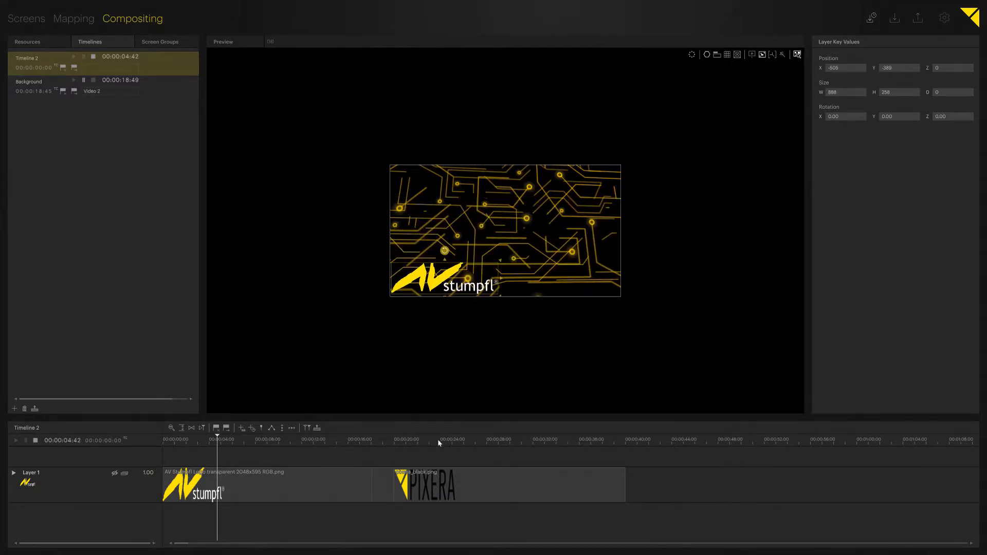
# Key both logos small at the lower corners and start Background playing beneath at 24:30.
pyautogui.click(438, 439)
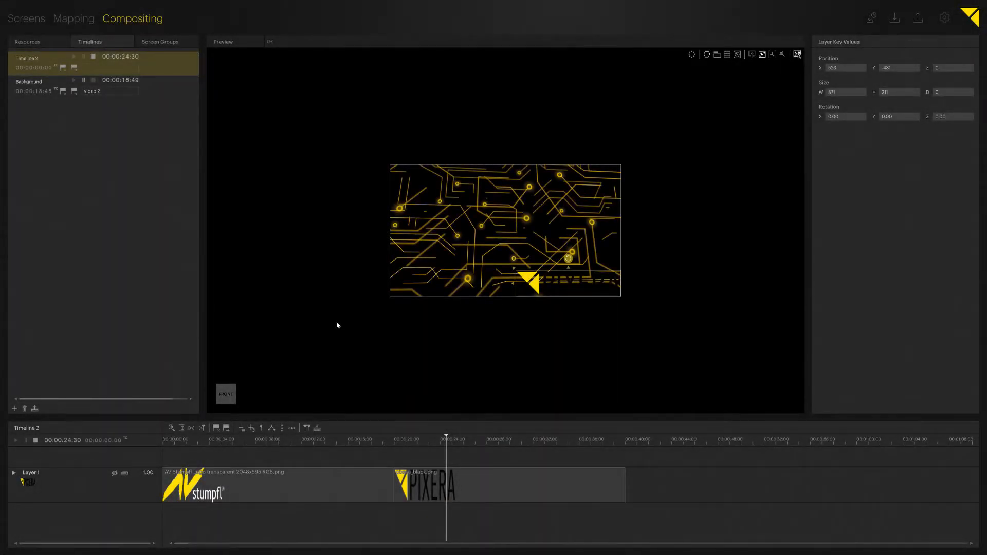
pyautogui.moveTo(230, 260)
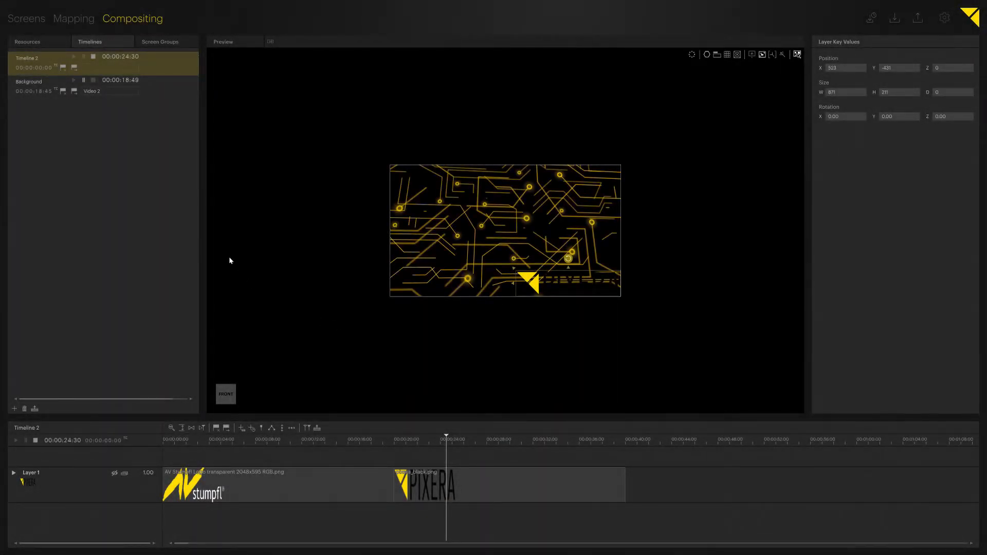
pyautogui.click(75, 86)
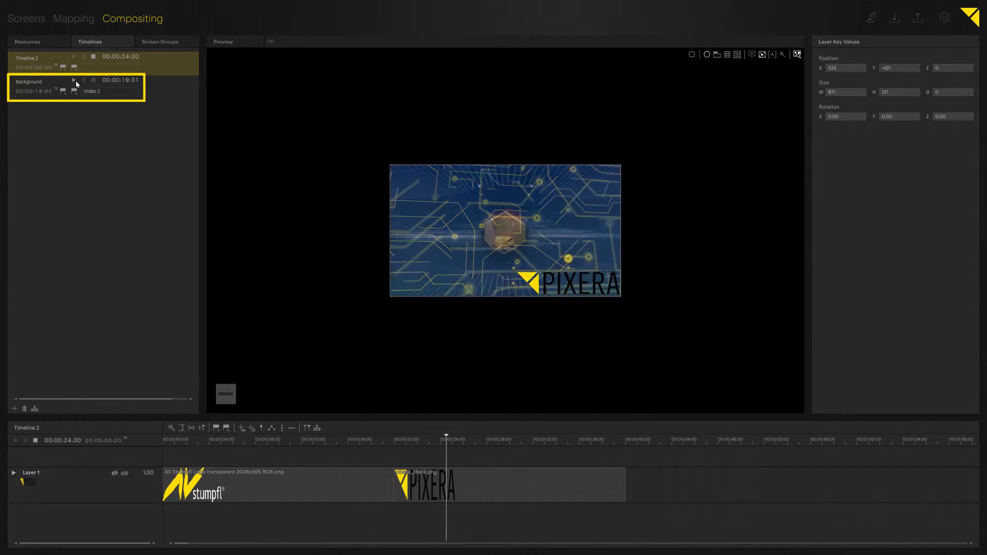
# Stop Background and bring it into the timeline editor with its four video clips.
pyautogui.click(73, 81)
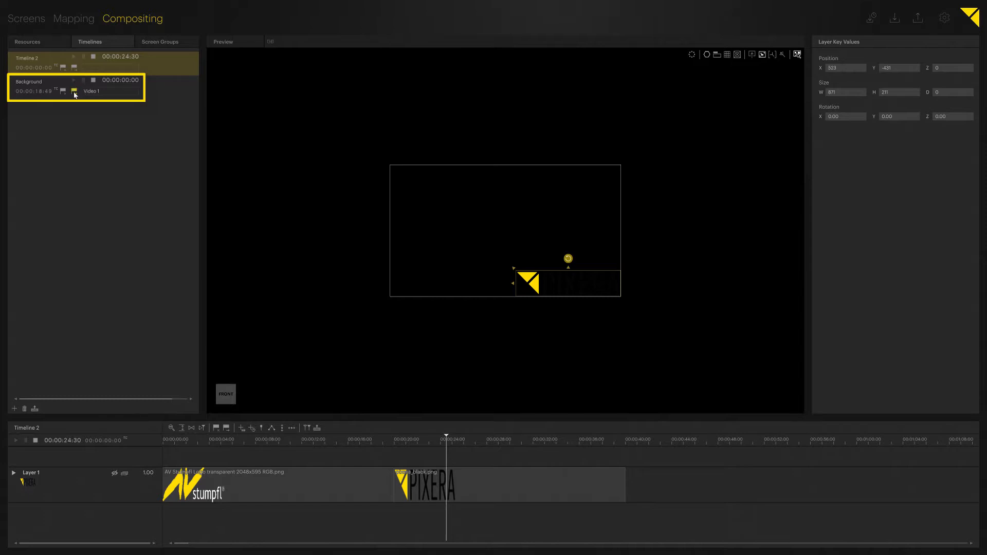
pyautogui.click(74, 90)
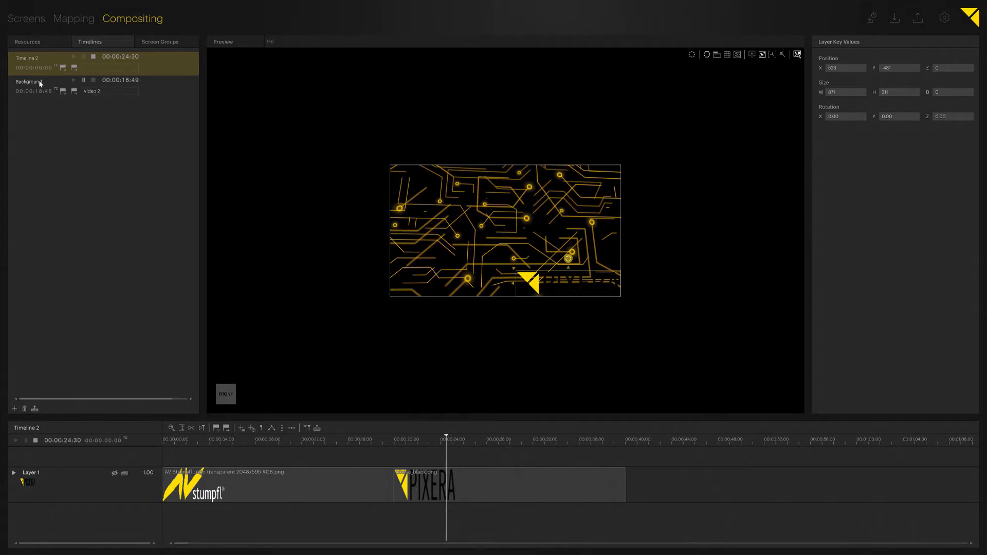
pyautogui.click(28, 82)
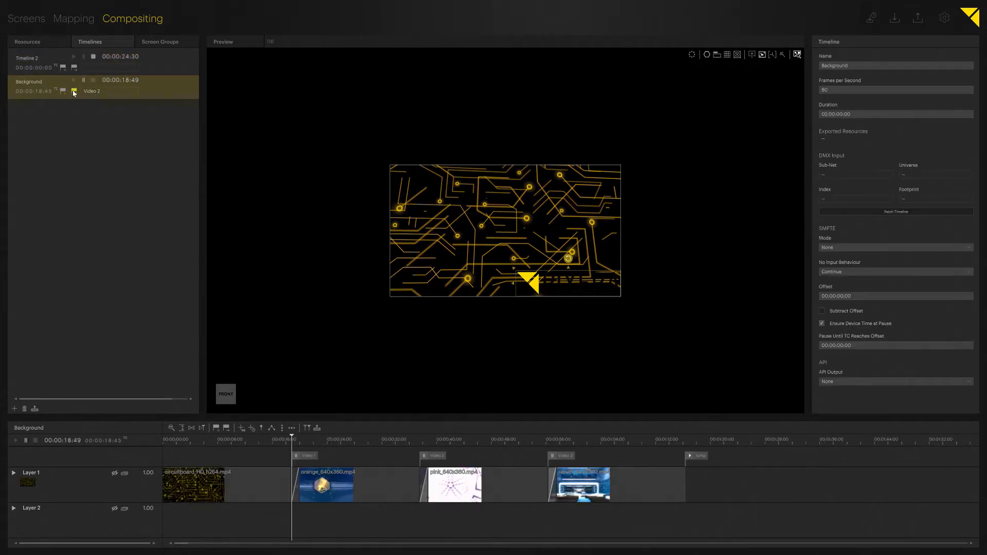